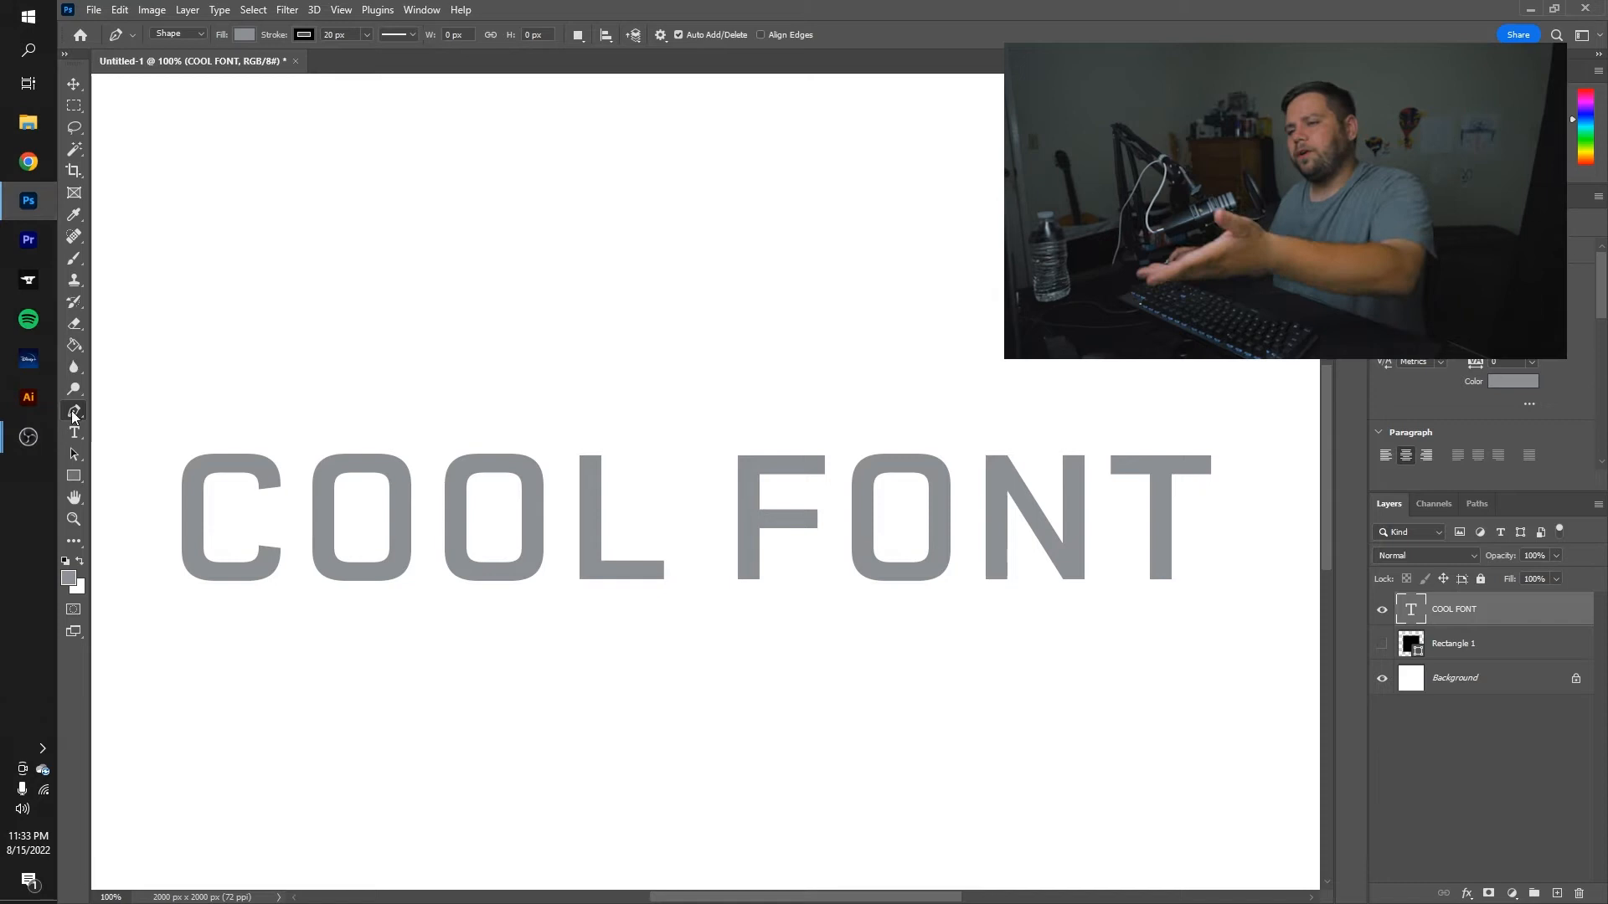
Convert the COOL FONT type layer into a shape with editable anchor points
left_click(72, 432)
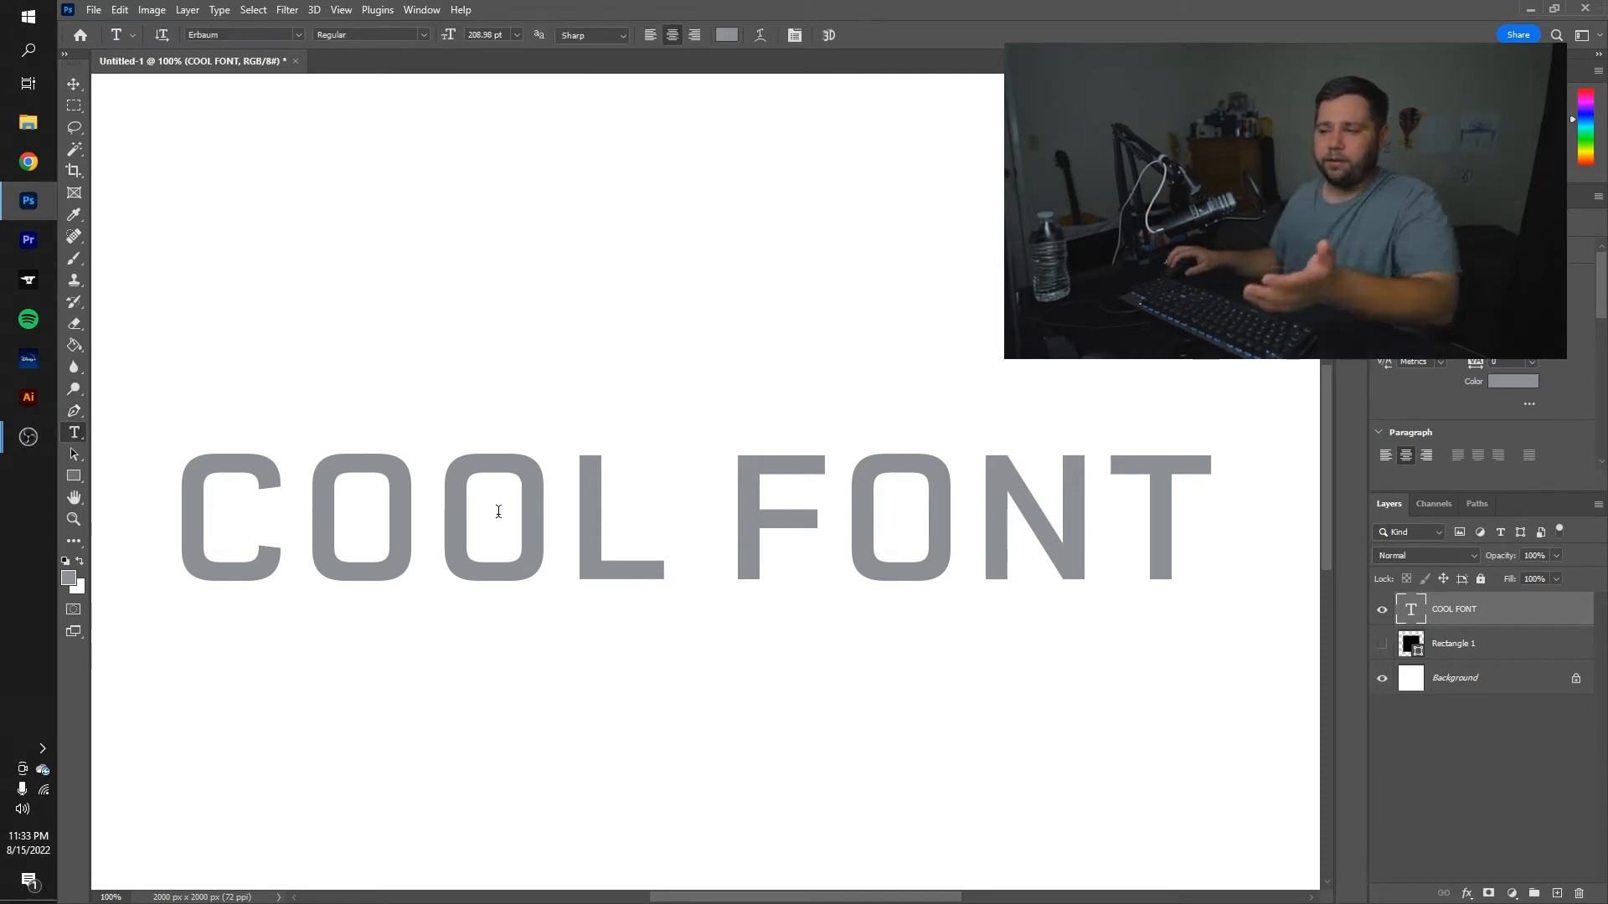
mouse_move(464, 551)
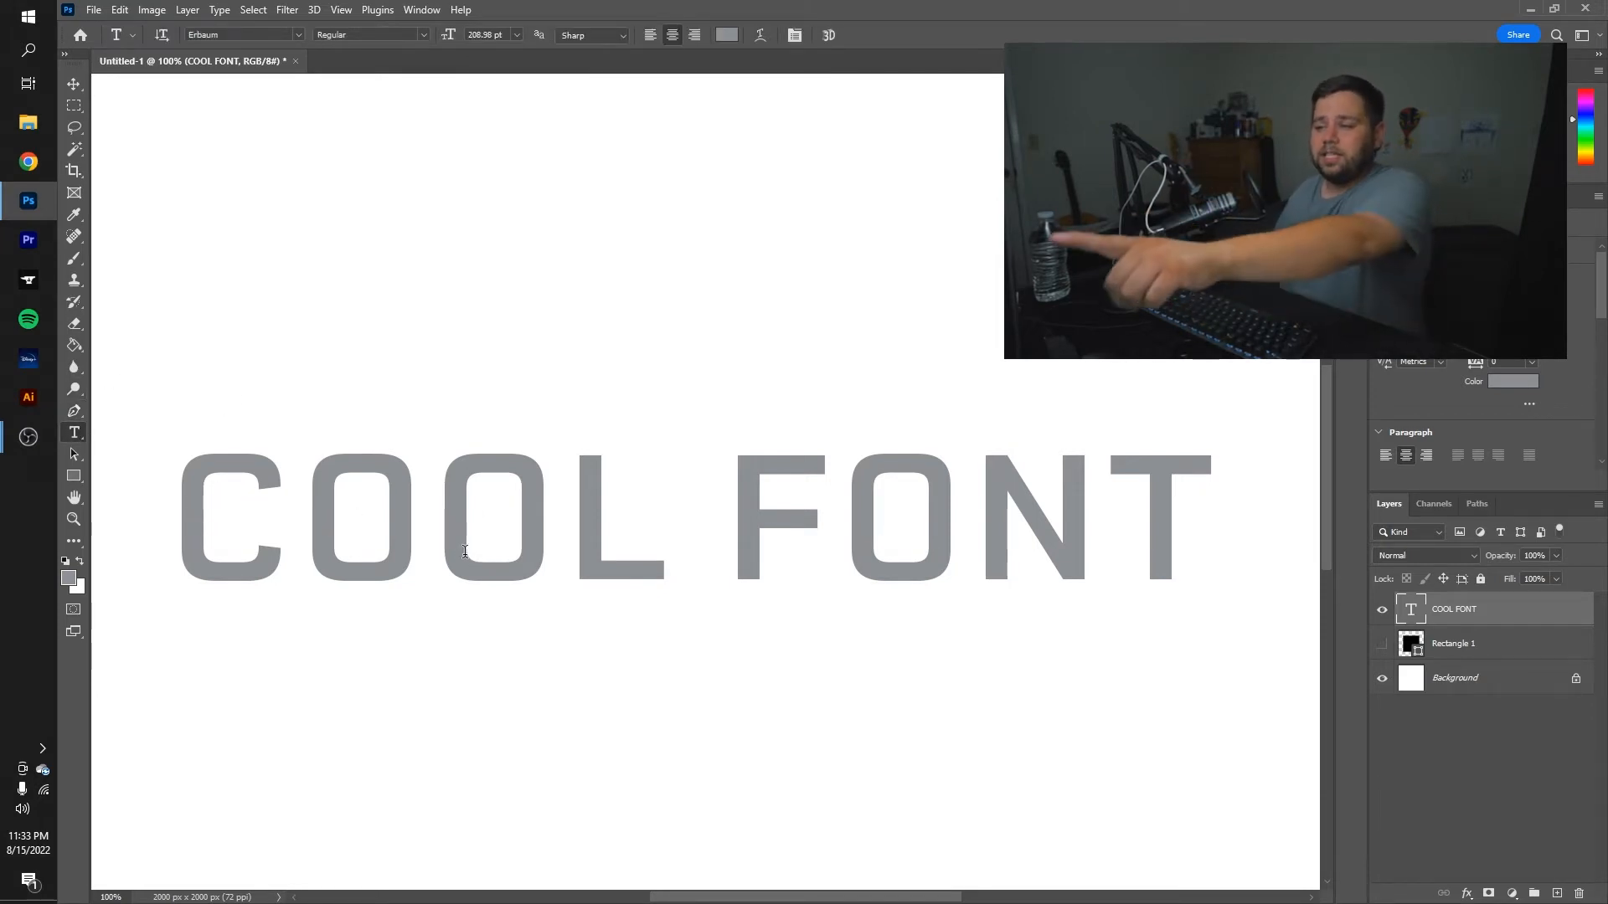
mouse_move(1401, 556)
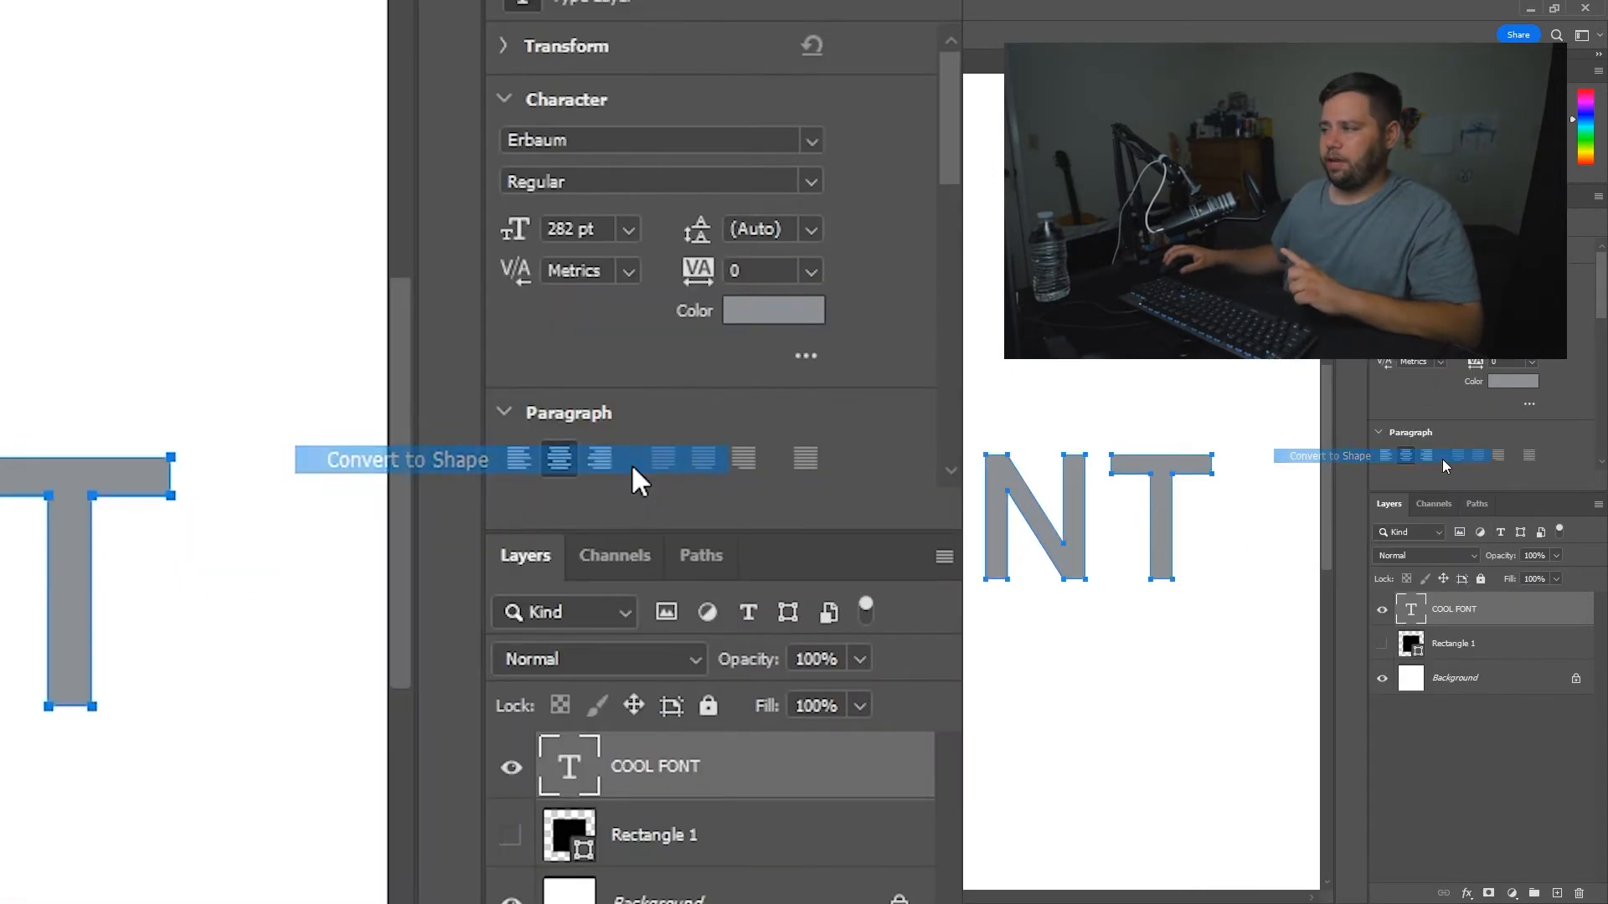
left_click(403, 458)
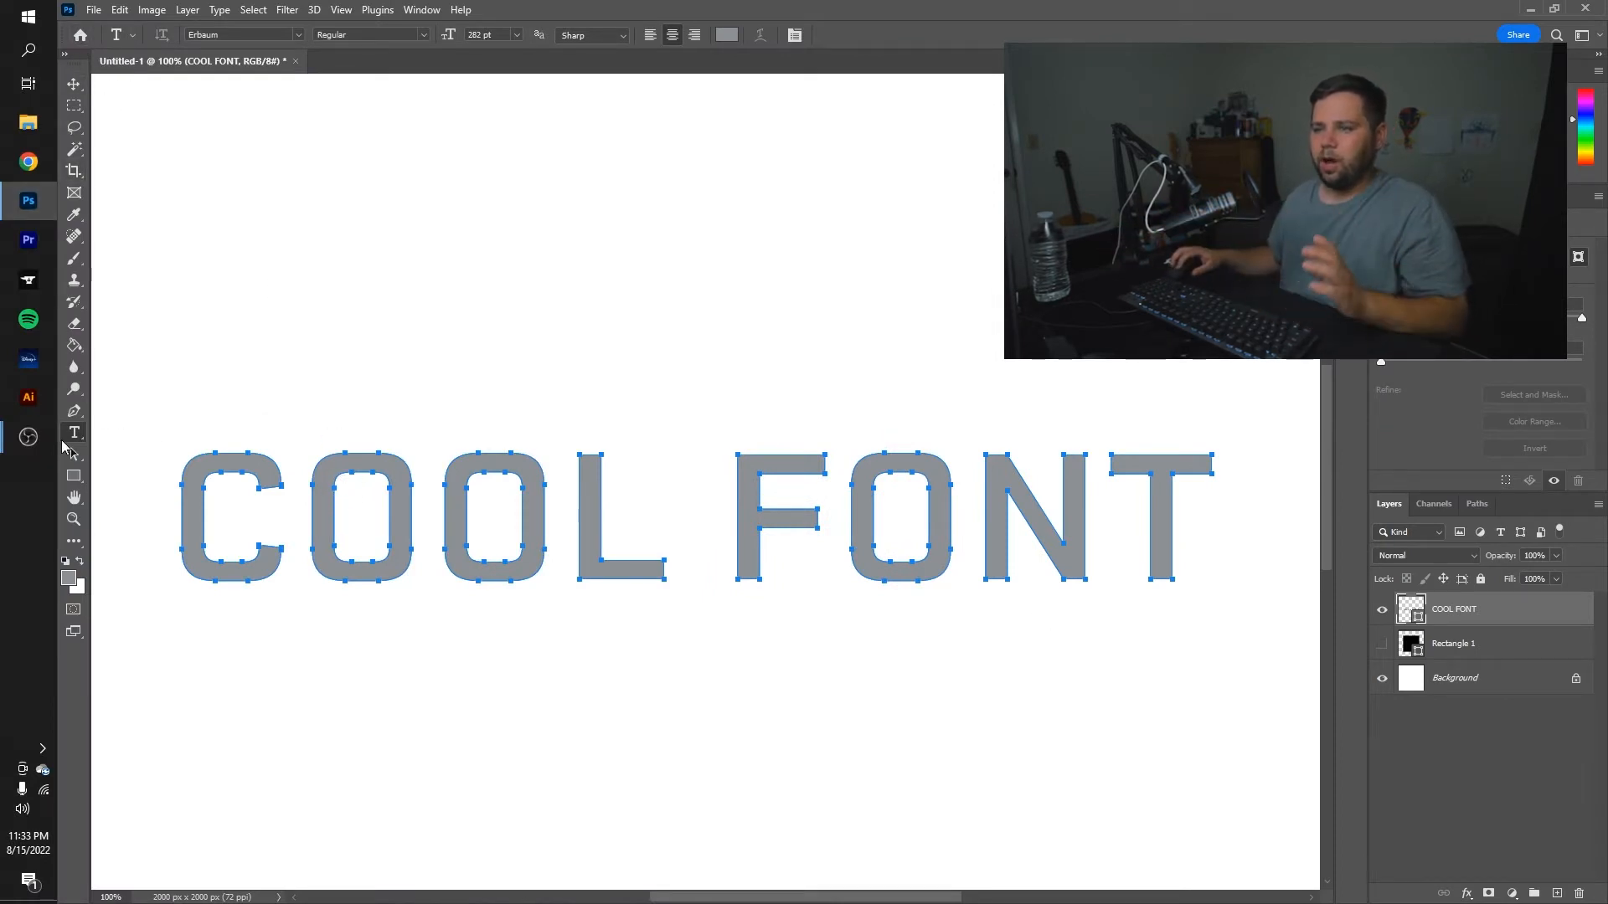
Give the COOL FONT shape a 15 px black stroke with sharp miter corners
left_click(72, 412)
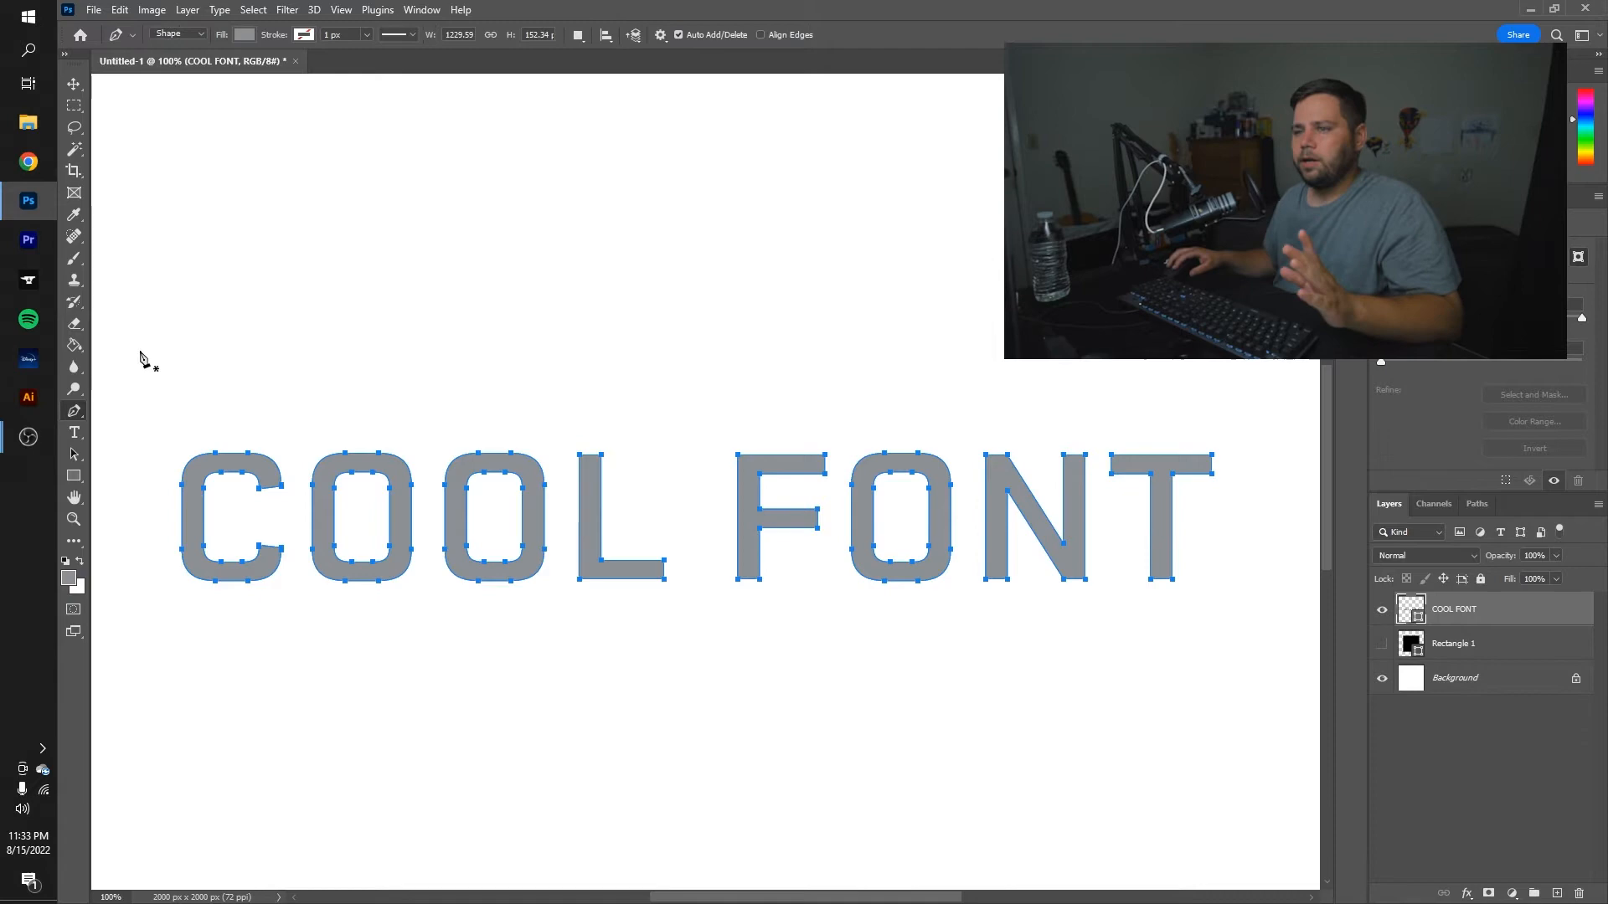
scroll("down", 3)
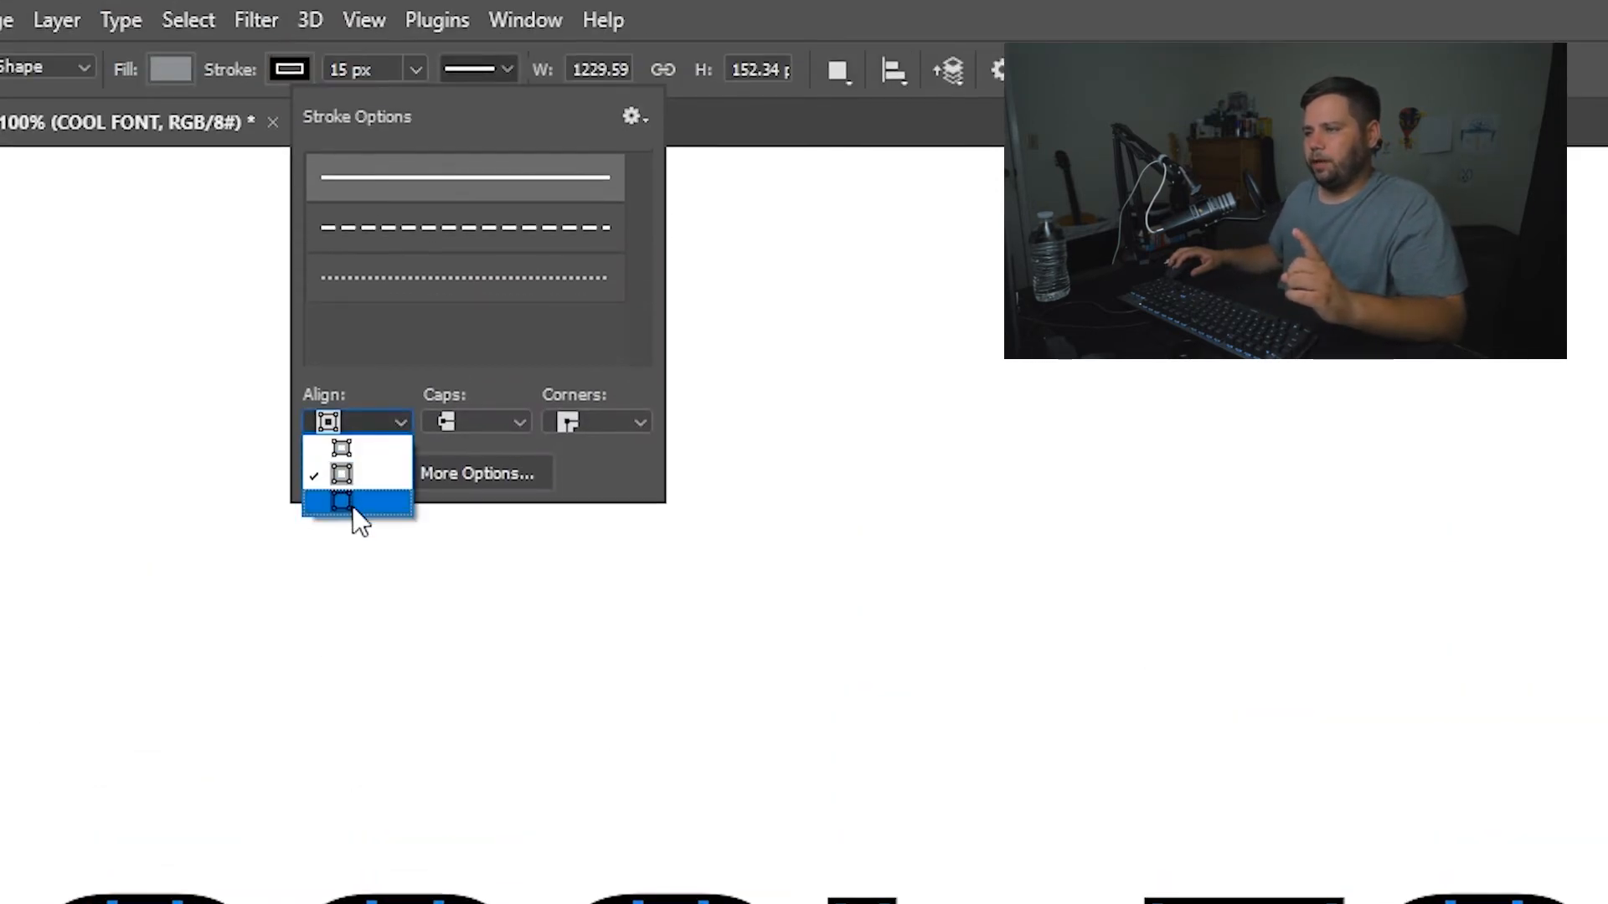
mouse_move(380, 448)
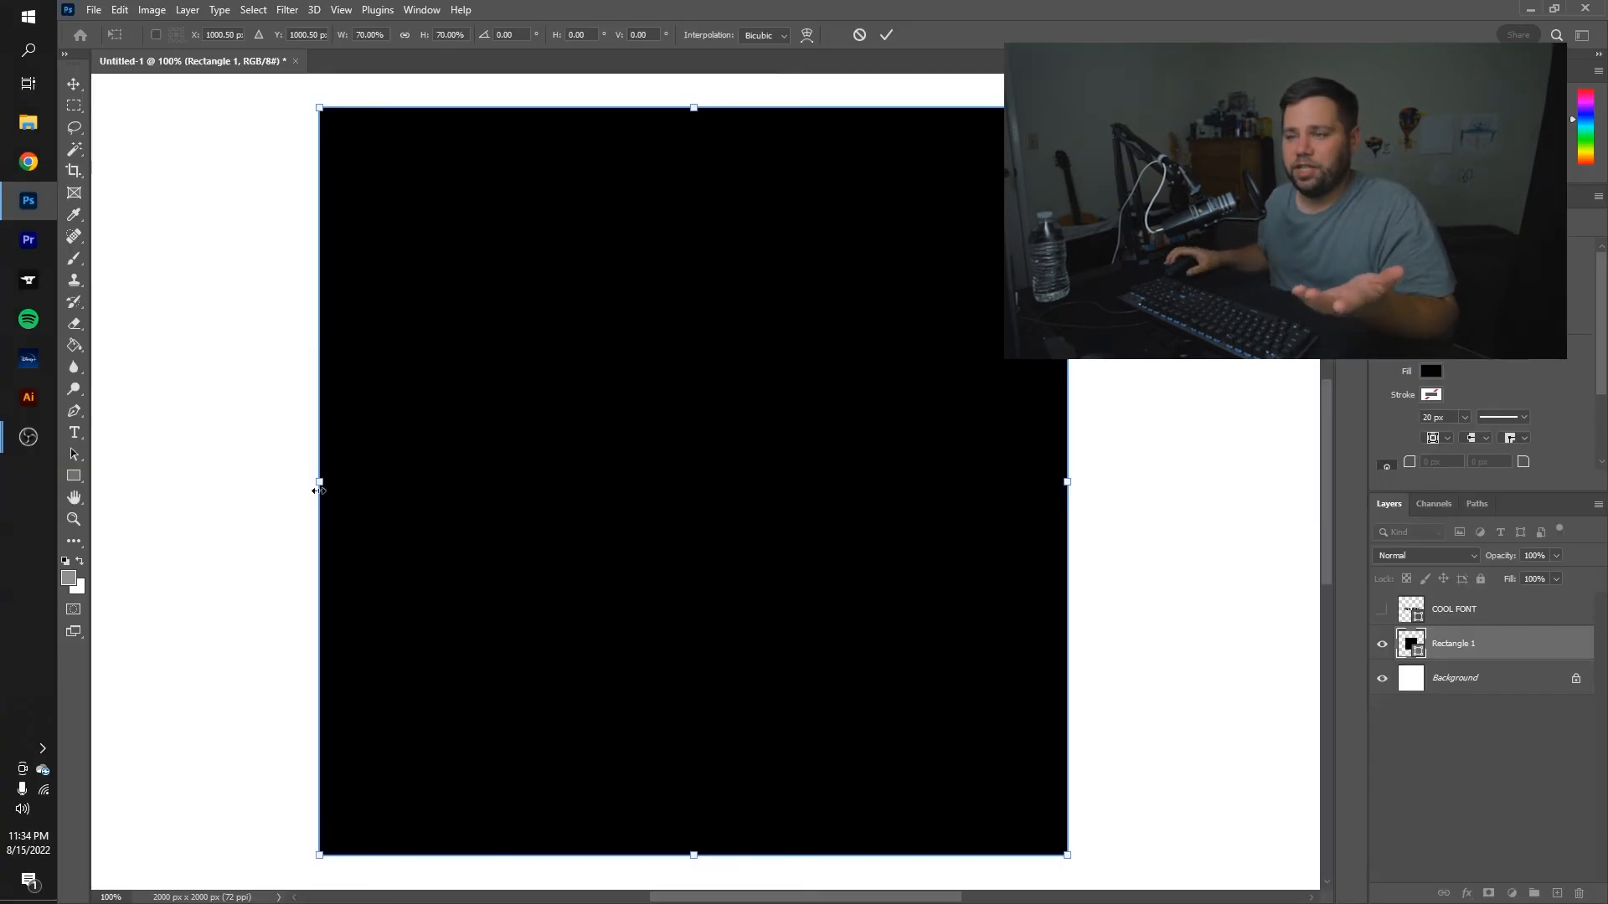
Cancel the square's transform and align its 20 px pinkish stroke to the inside
left_click(884, 34)
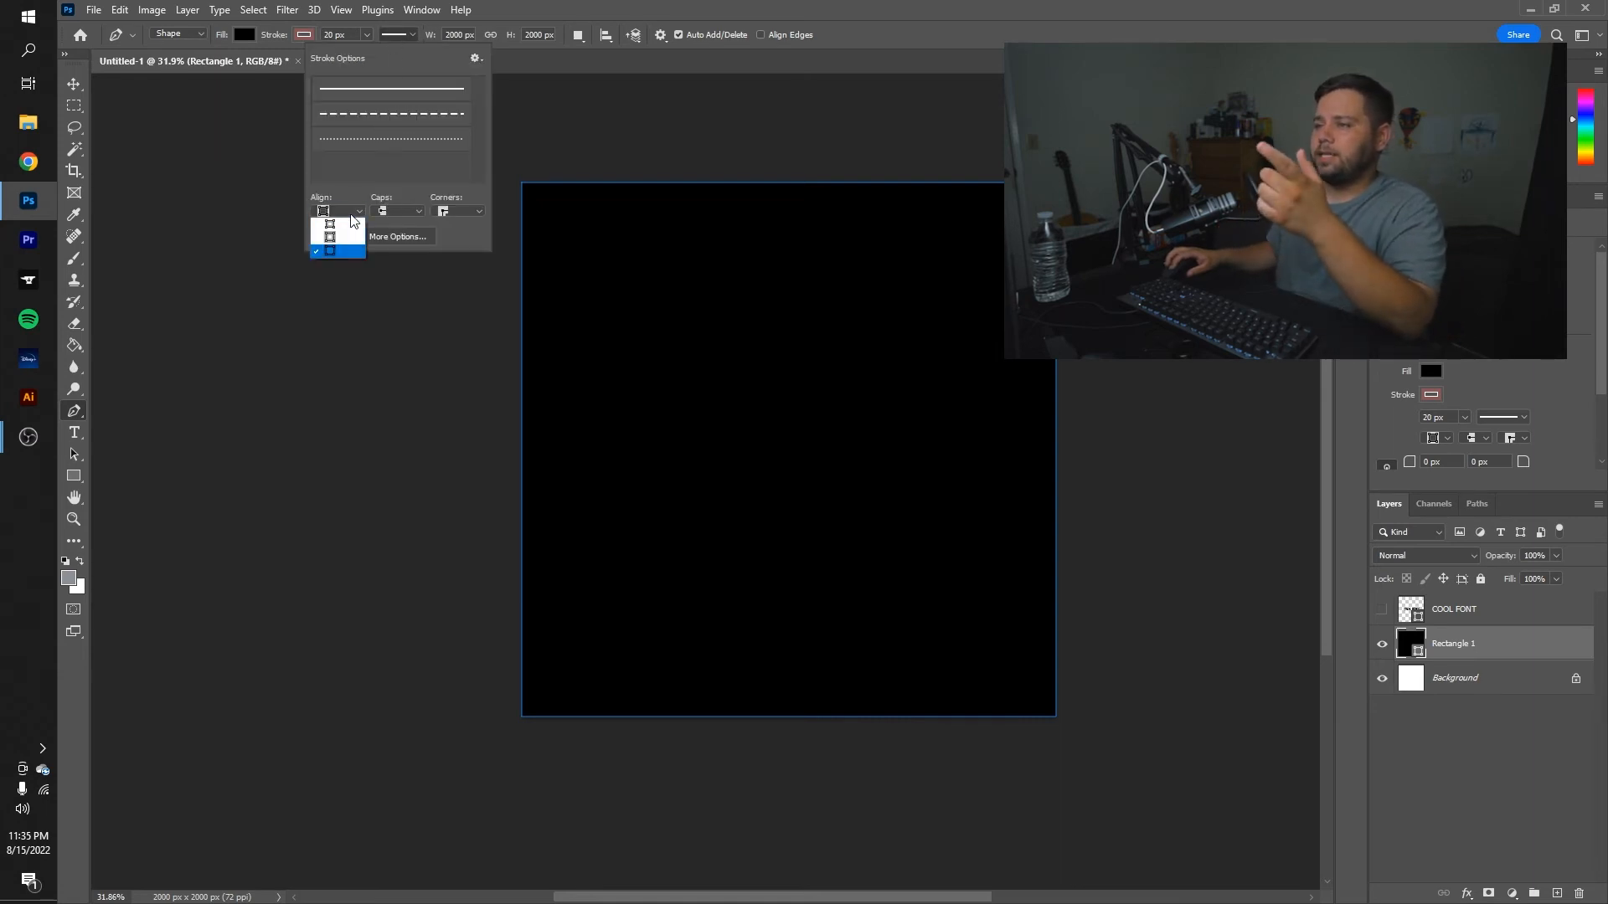
left_click(241, 34)
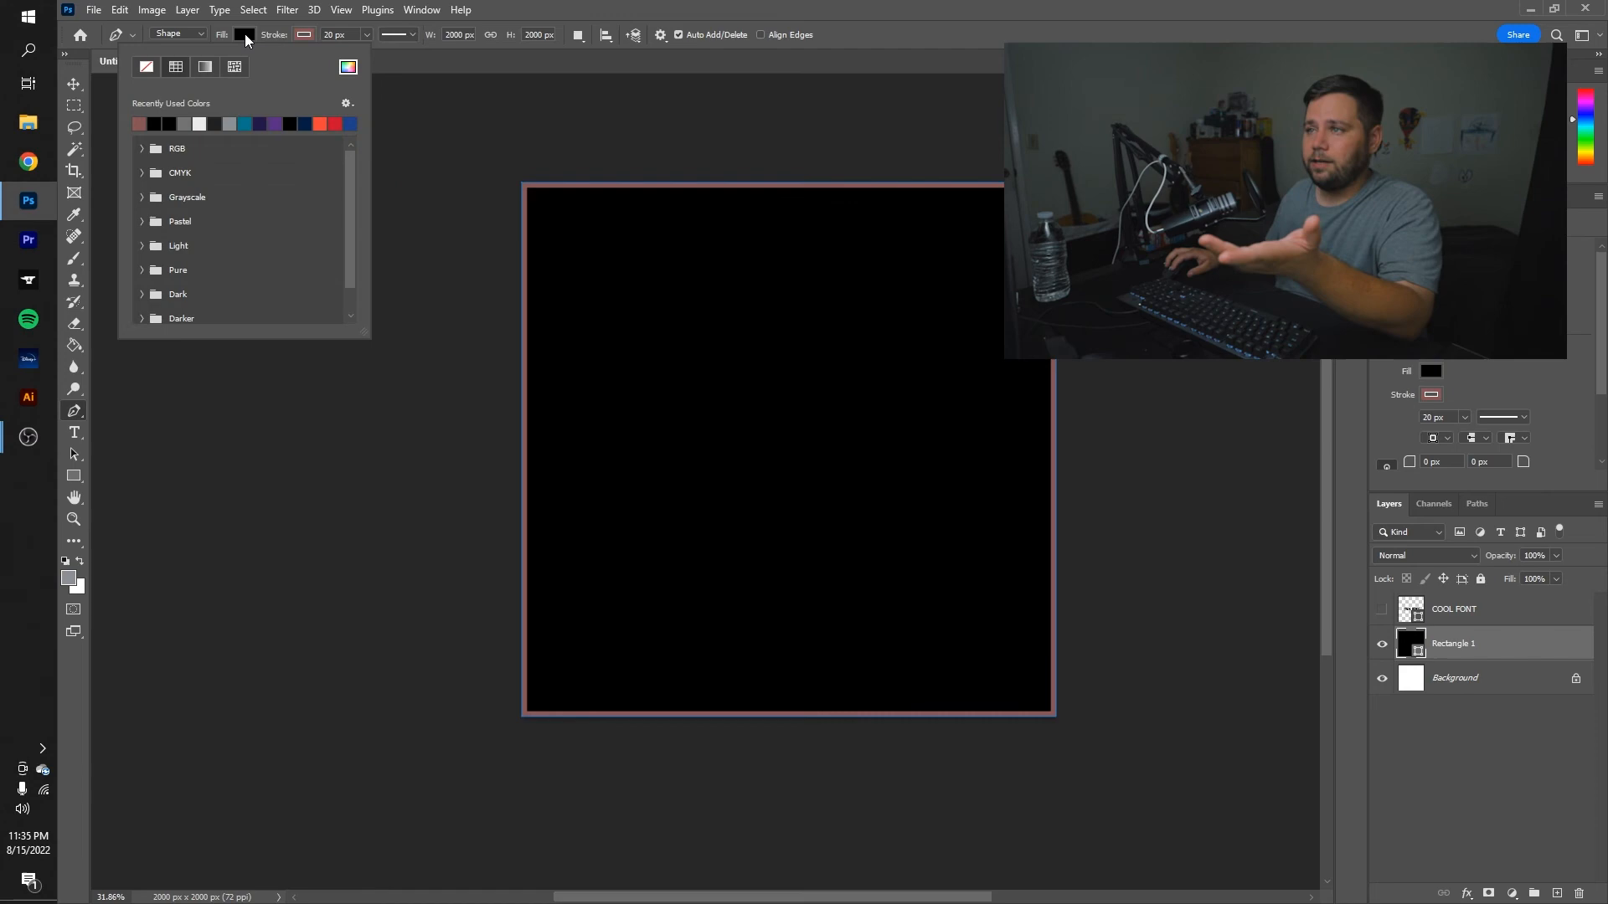